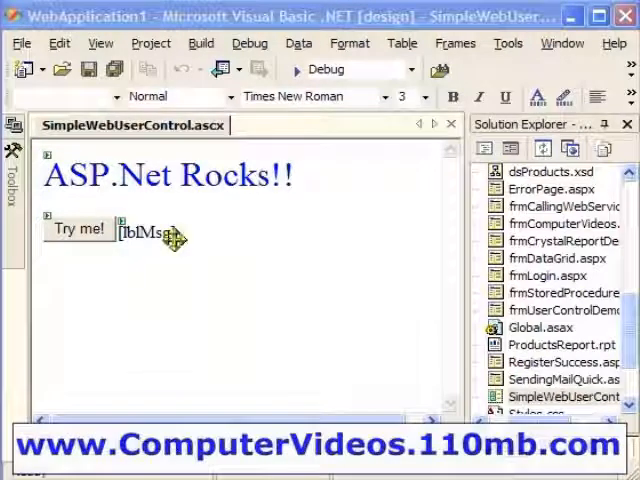
pyautogui.moveTo(238, 215)
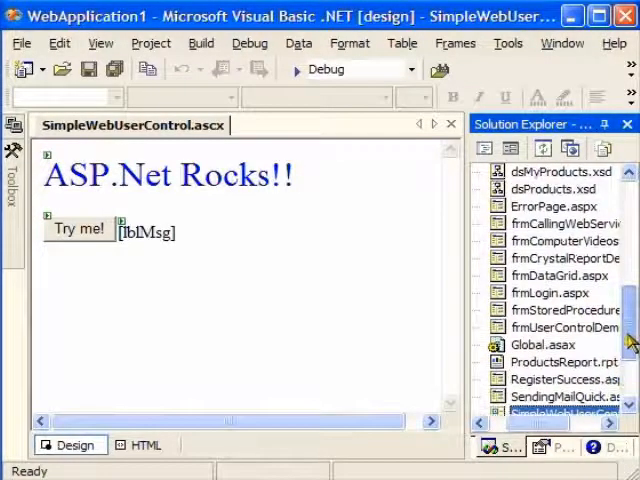
# Add a new Web Form named frmCallWebControl.aspx to WebApplication1 and open it in the designer.
pyautogui.scroll(3)
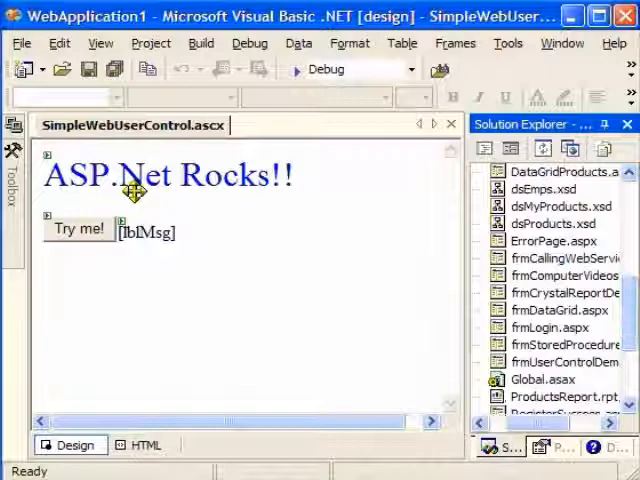
pyautogui.scroll(3)
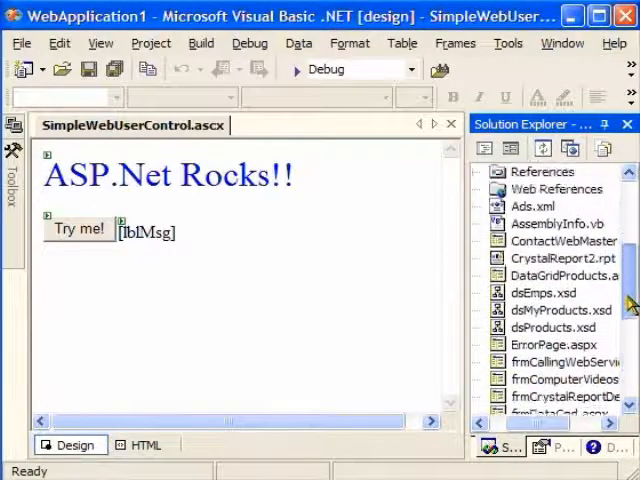
pyautogui.rightClick(512, 241)
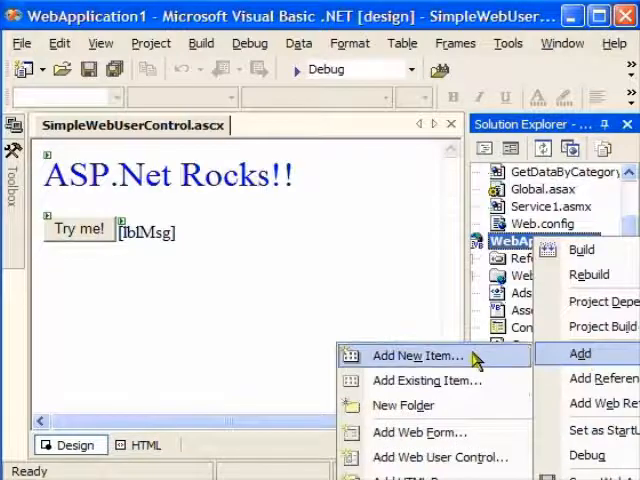
pyautogui.click(417, 355)
pyautogui.write('frmCallWebControl.aspx')
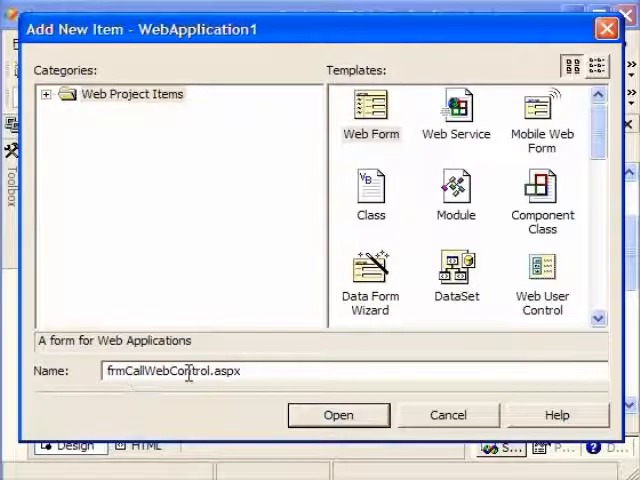
pyautogui.click(338, 414)
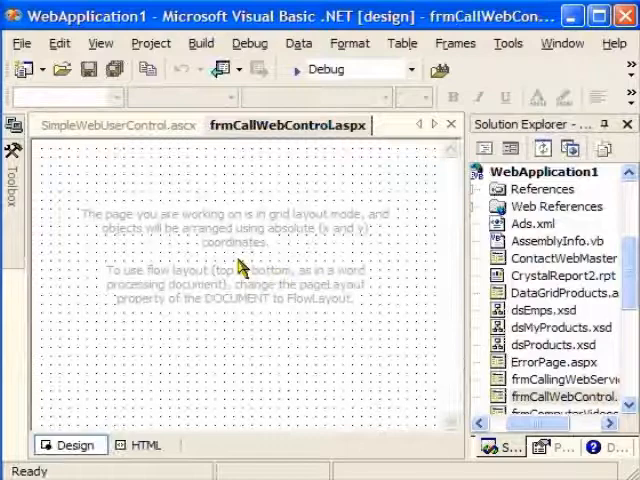
pyautogui.moveTo(175, 232)
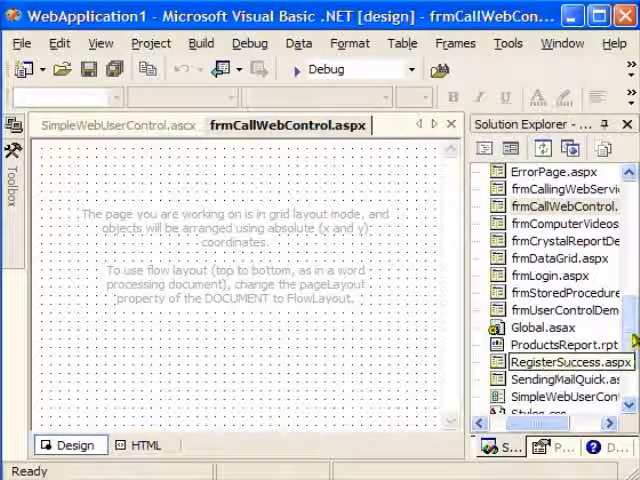
# Drop SimpleWebUserControl.ascx onto frmCallWebControl.aspx, auto-hide Solution Explorer, and save the form.
pyautogui.scroll(-3)
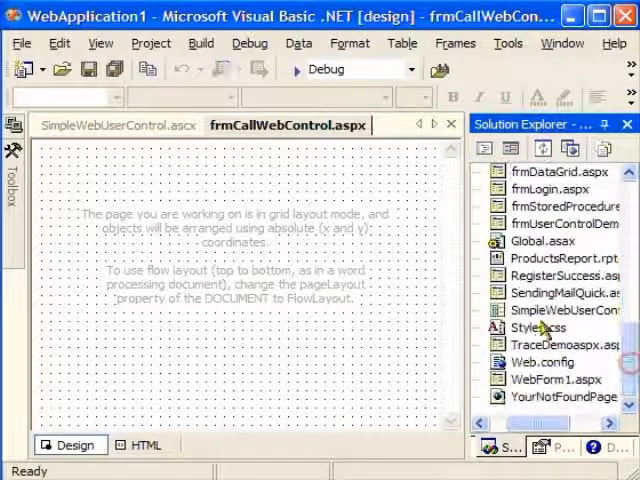
pyautogui.click(565, 310)
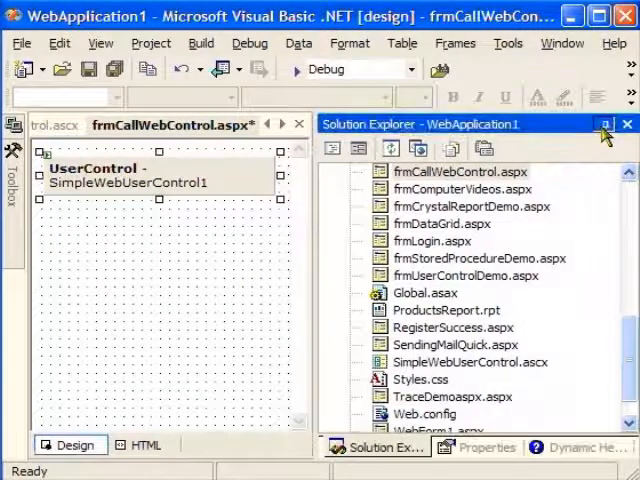
pyautogui.click(627, 123)
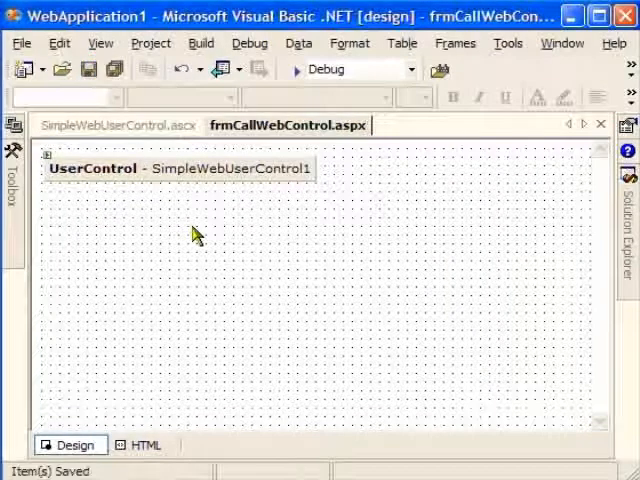
pyautogui.click(118, 124)
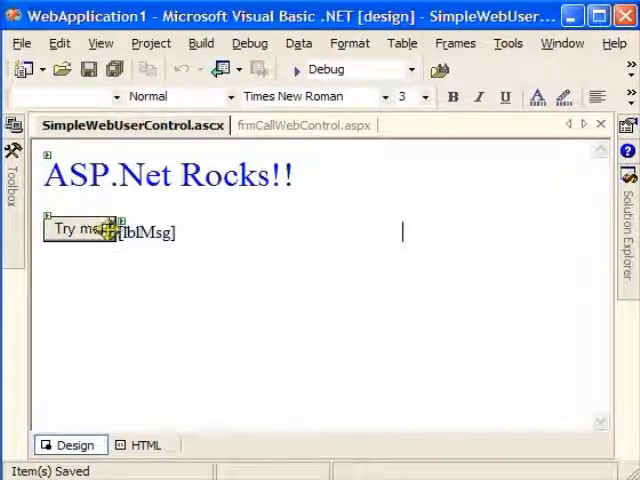
pyautogui.click(80, 229)
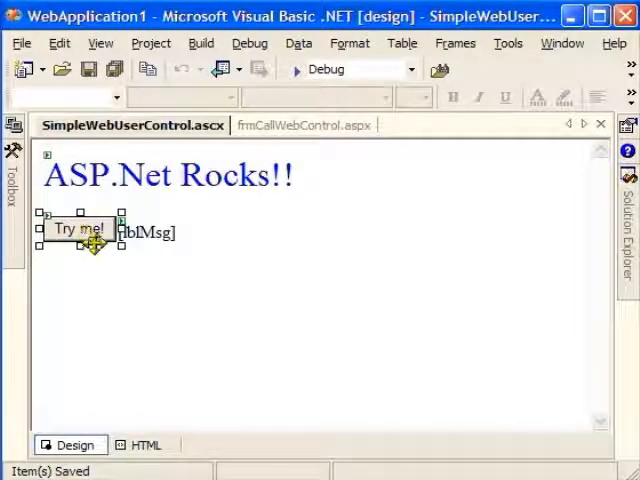
pyautogui.moveTo(460, 163)
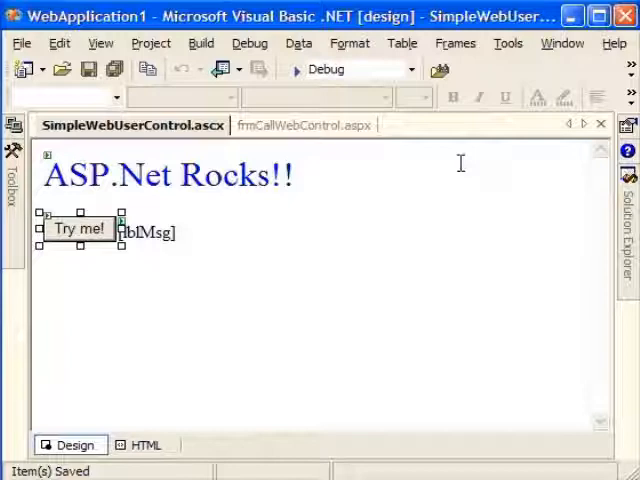
pyautogui.click(304, 124)
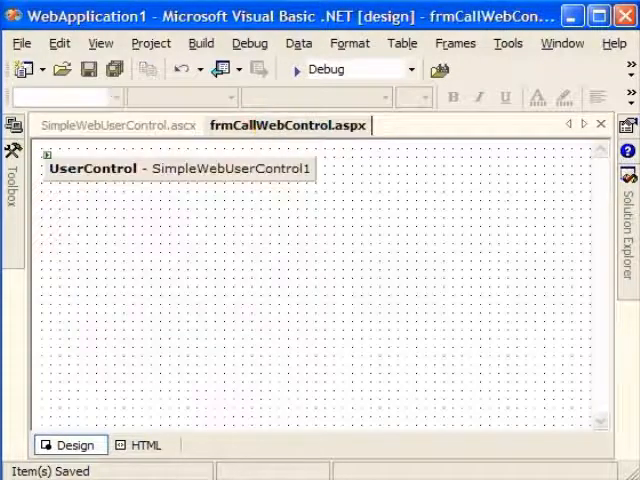
pyautogui.moveTo(168, 175)
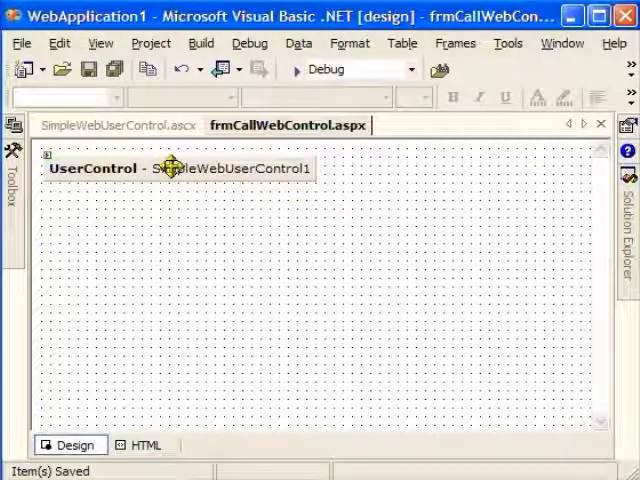
# Preview frmCallWebControl.aspx in the built-in browser showing 'ASP.Net Rocks!!' and the Try me! button.
pyautogui.click(20, 43)
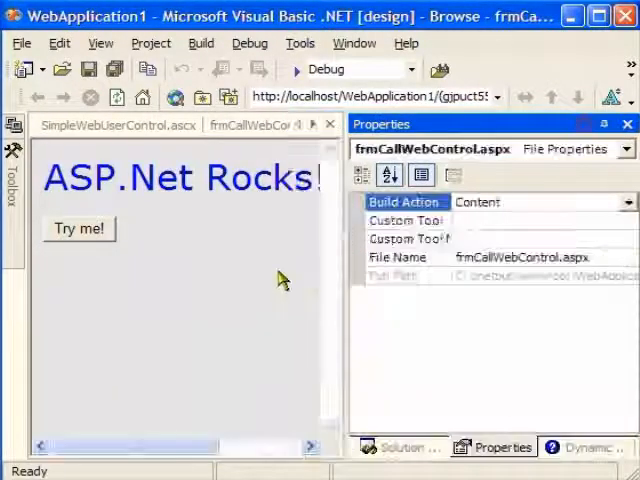
pyautogui.click(545, 447)
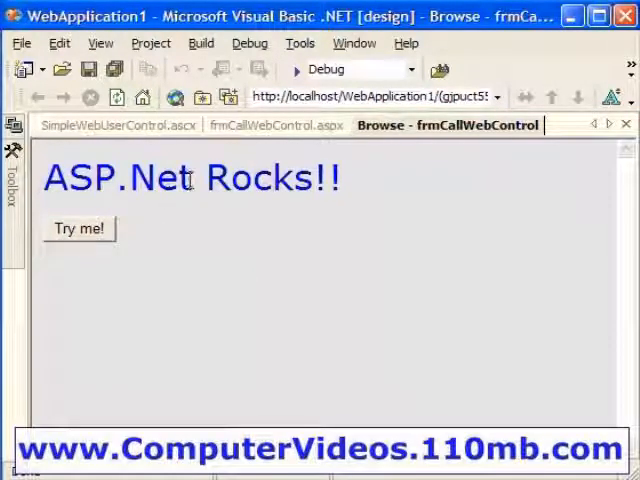
pyautogui.moveTo(250, 140)
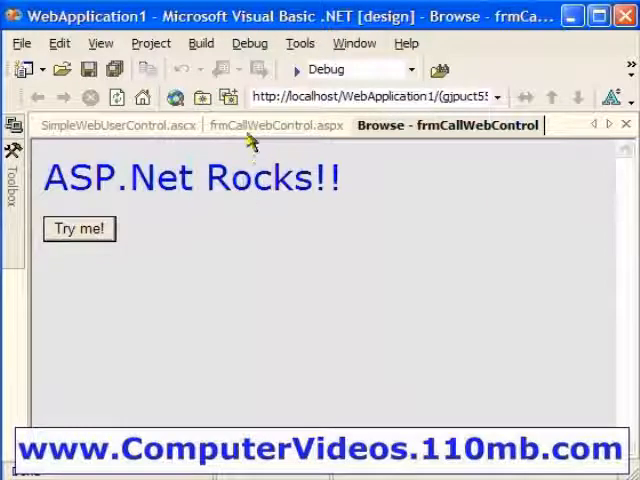
# Press the Try me! button in the Browse tab to show 'Hey! You clicked me!'.
pyautogui.click(277, 125)
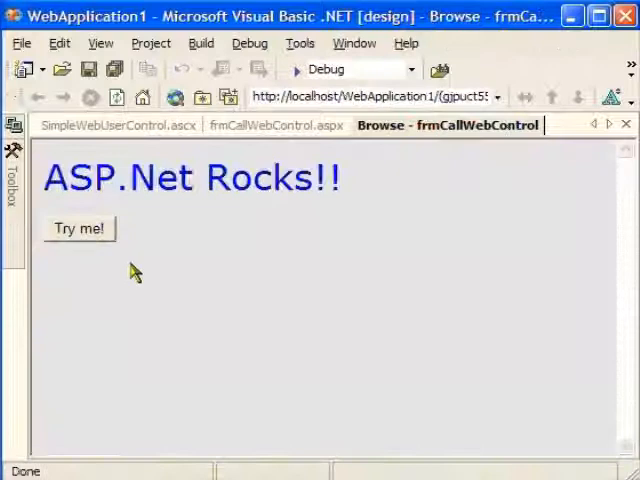
pyautogui.click(79, 228)
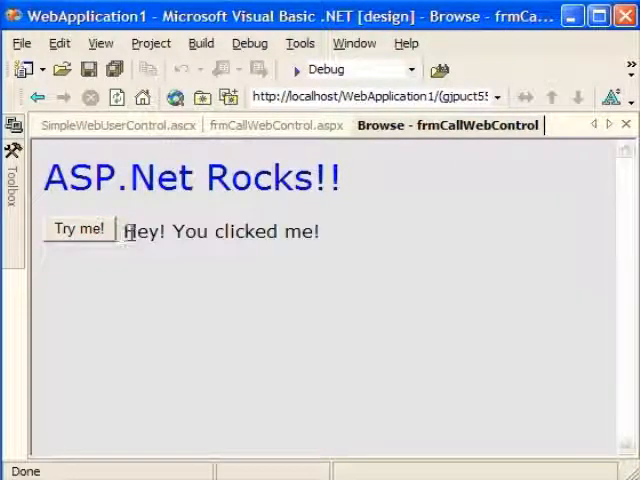
pyautogui.moveTo(330, 240)
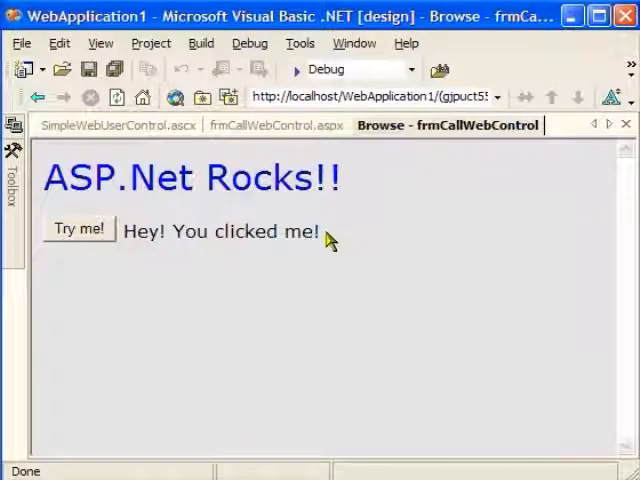
pyautogui.click(130, 124)
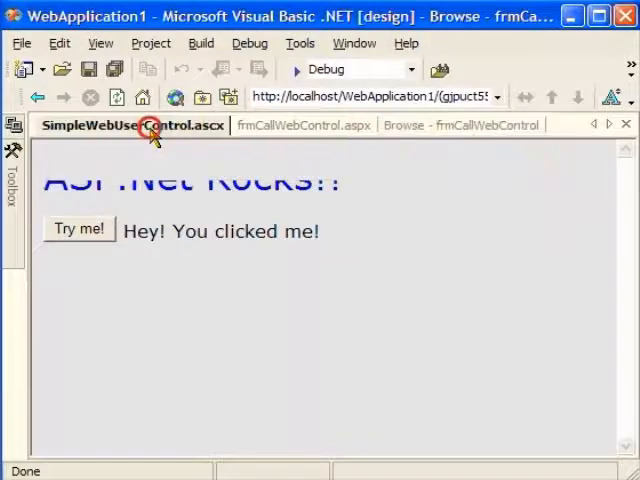
pyautogui.click(303, 124)
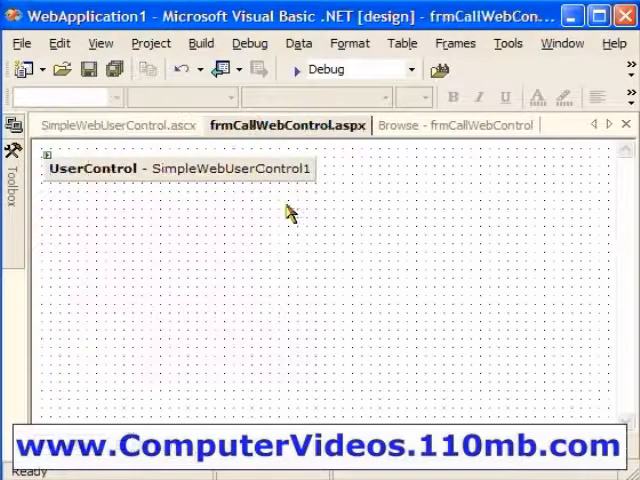
pyautogui.click(117, 125)
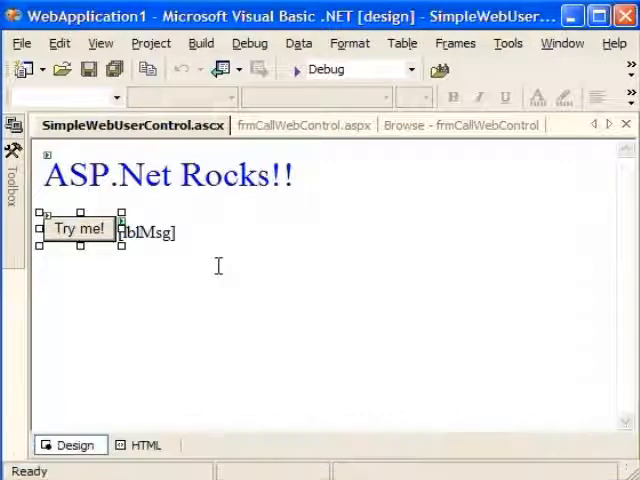
pyautogui.click(295, 125)
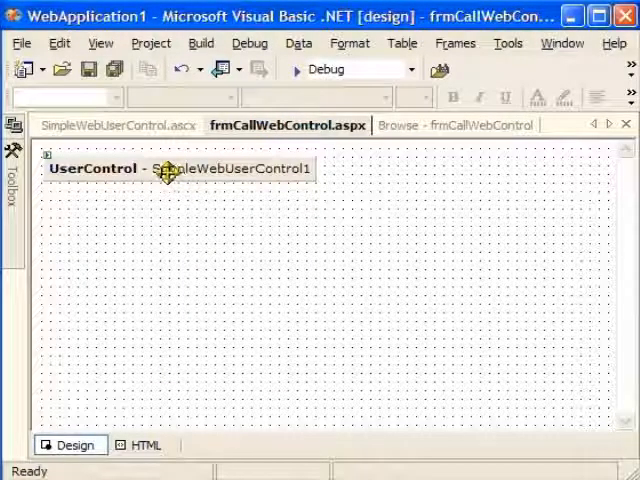
pyautogui.click(168, 168)
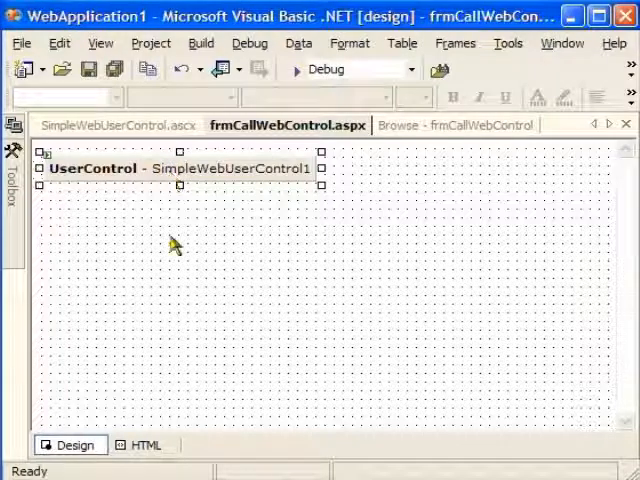
pyautogui.moveTo(178, 250)
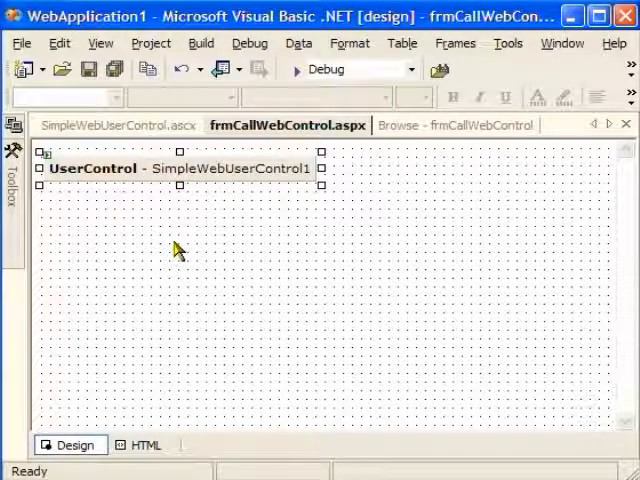
pyautogui.moveTo(143, 168)
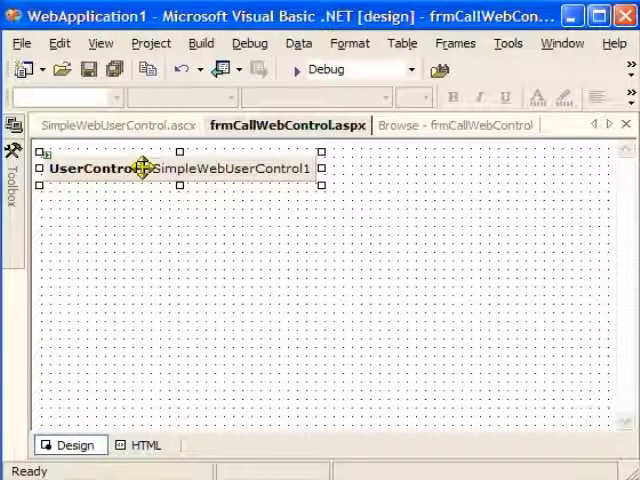
pyautogui.click(116, 124)
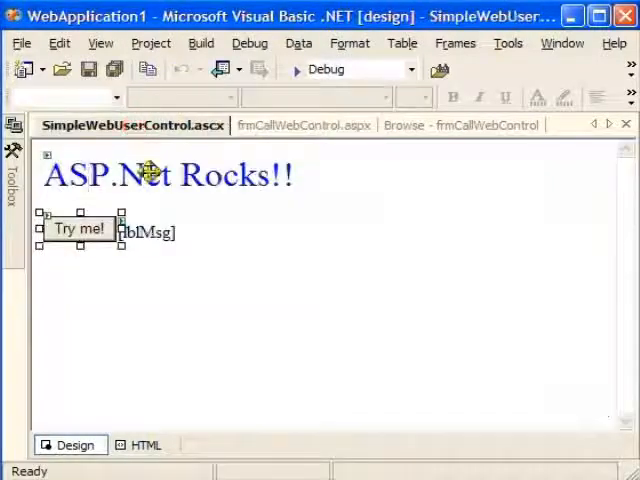
pyautogui.moveTo(193, 234)
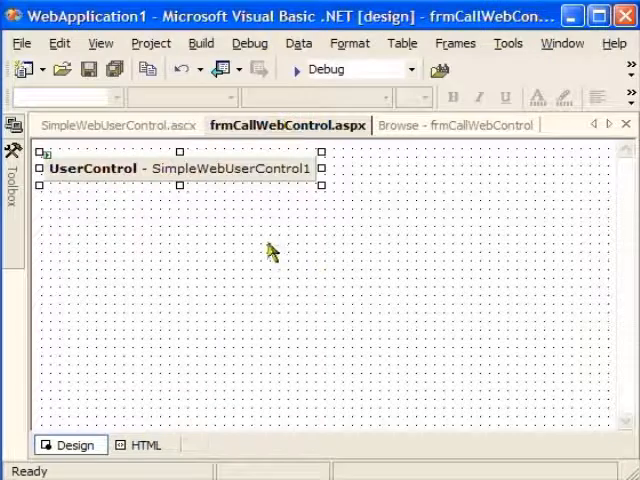
pyautogui.moveTo(199, 289)
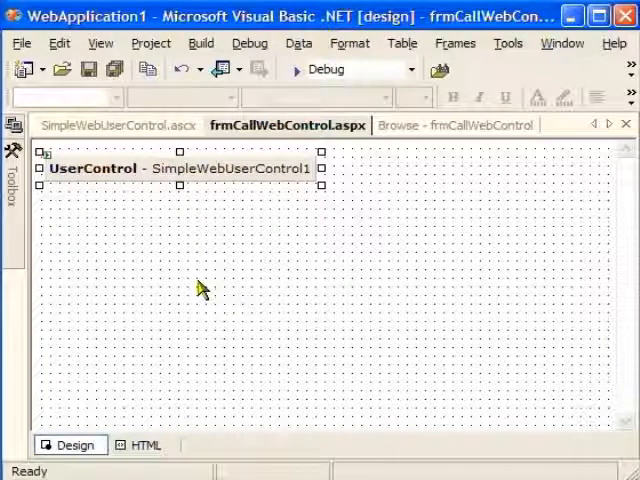
pyautogui.moveTo(145, 160)
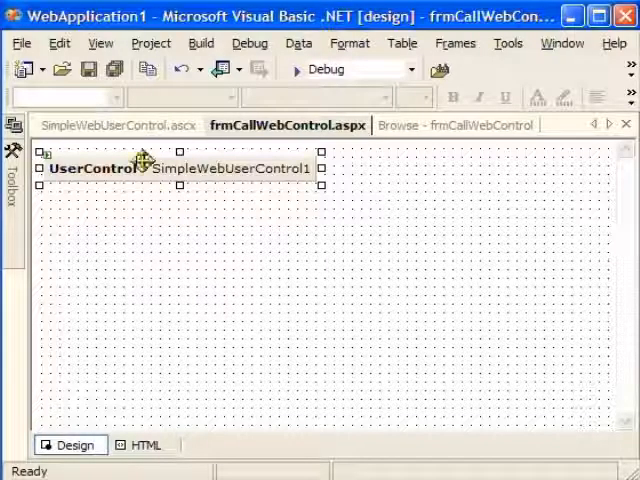
pyautogui.click(115, 125)
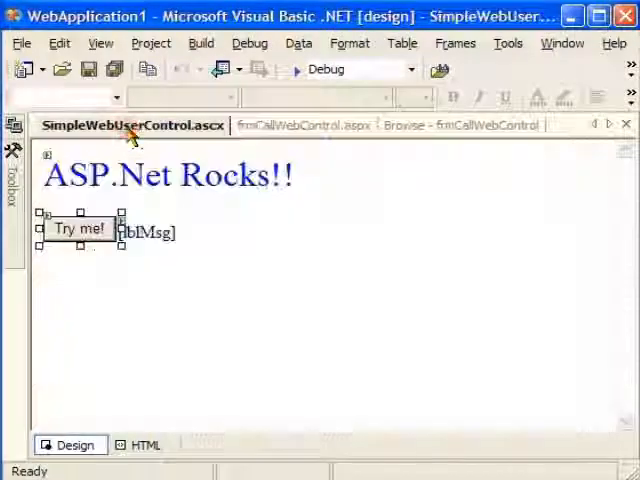
pyautogui.click(287, 124)
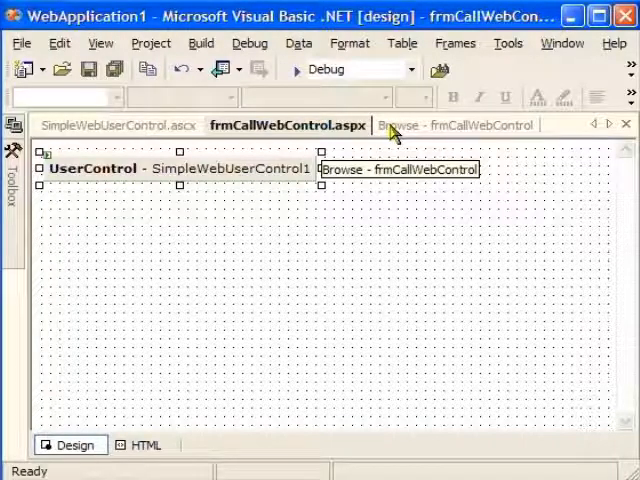
pyautogui.click(440, 124)
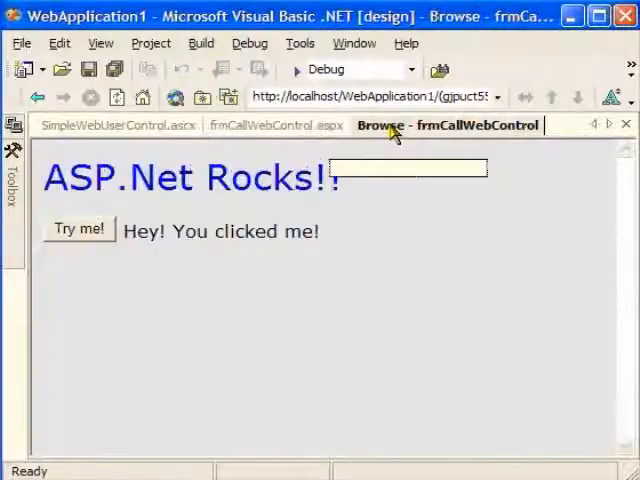